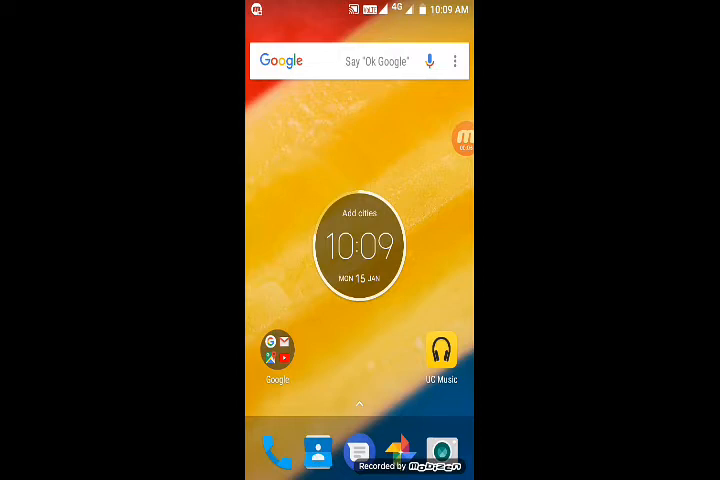
Swipe across the home screens and bring up the app drawer with all installed apps
scroll(left, 3)
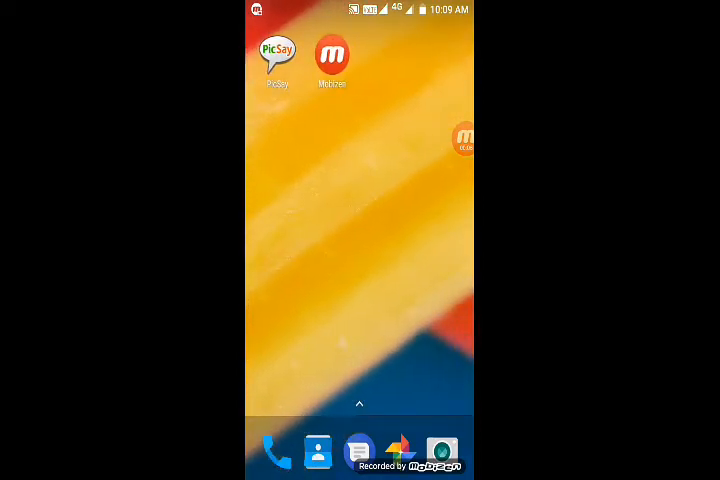
scroll(left, 3)
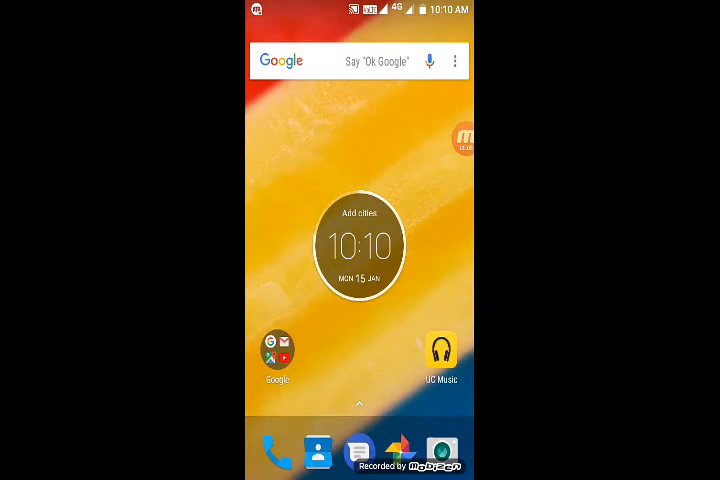
click(360, 404)
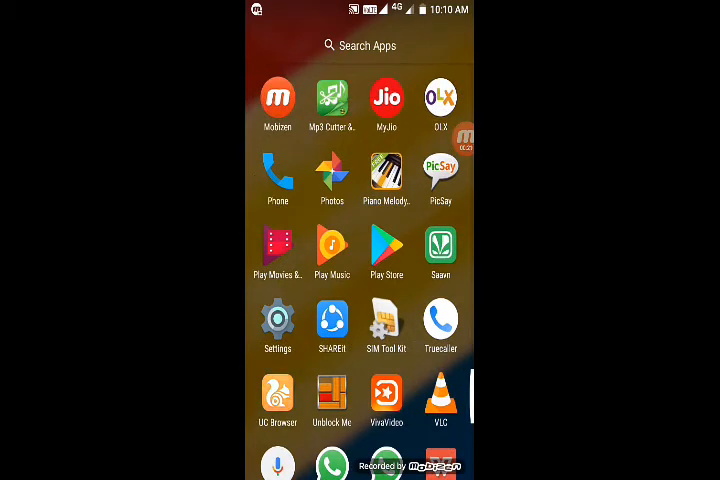
Launch UC Browser from the app drawer
click(276, 396)
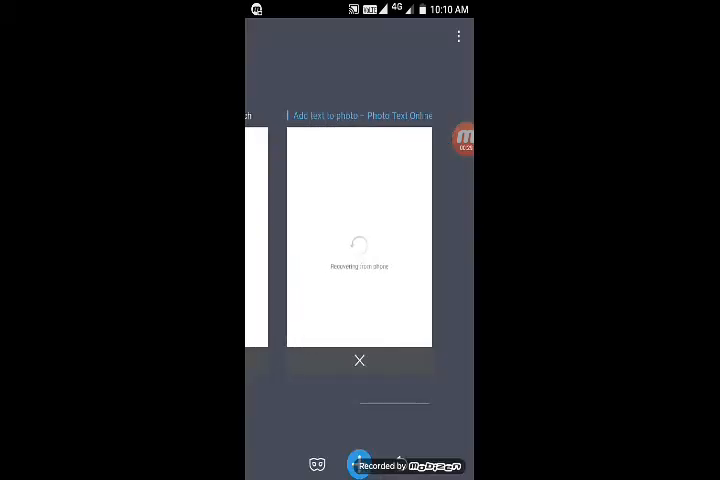
Leave the tab overview for the start page and load Google search from its shortcut tile
click(360, 360)
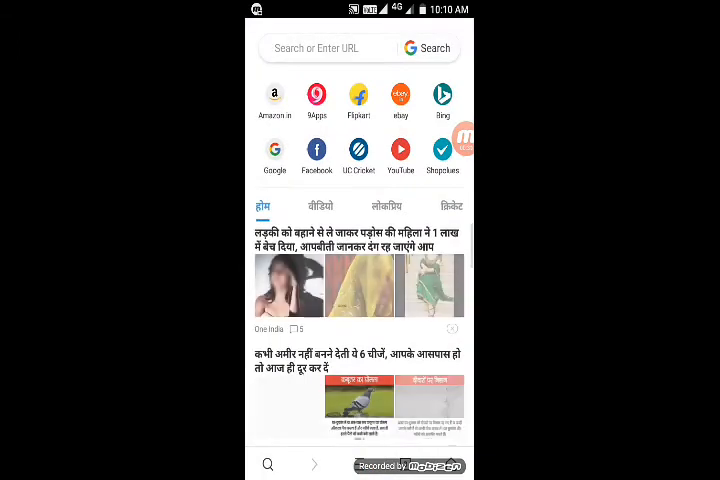
click(324, 48)
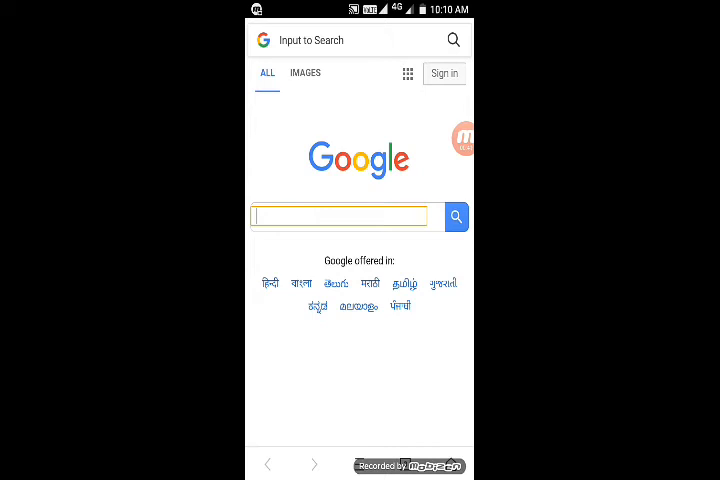
Search Google for "gb WhatsApp update" using the WhatsApp and update suggestions
click(338, 216)
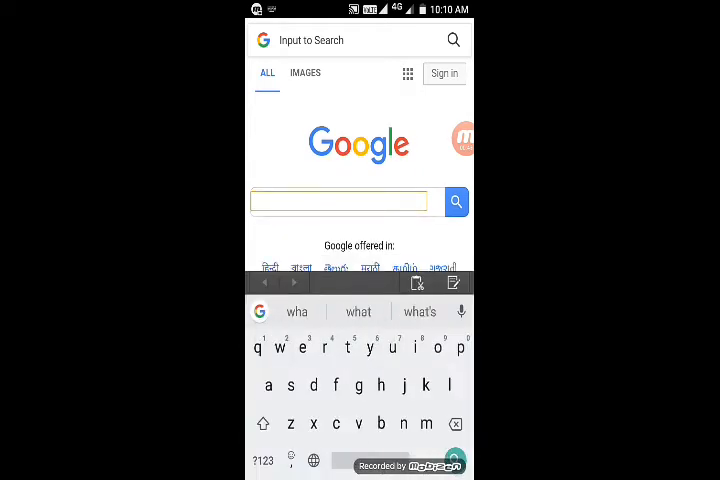
text(gb whats)
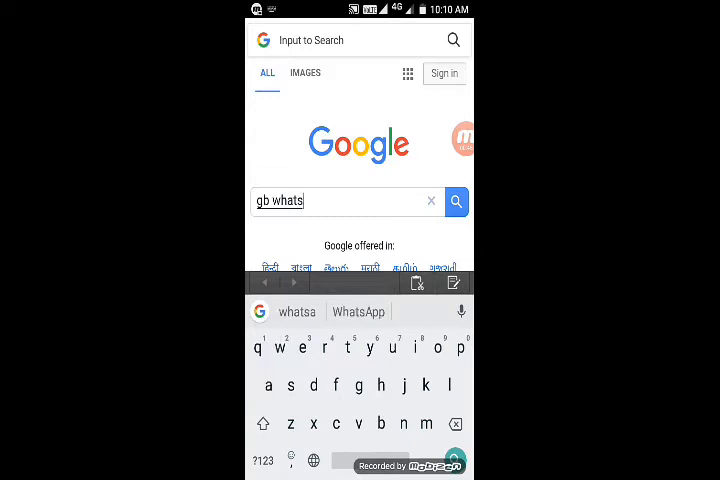
click(356, 312)
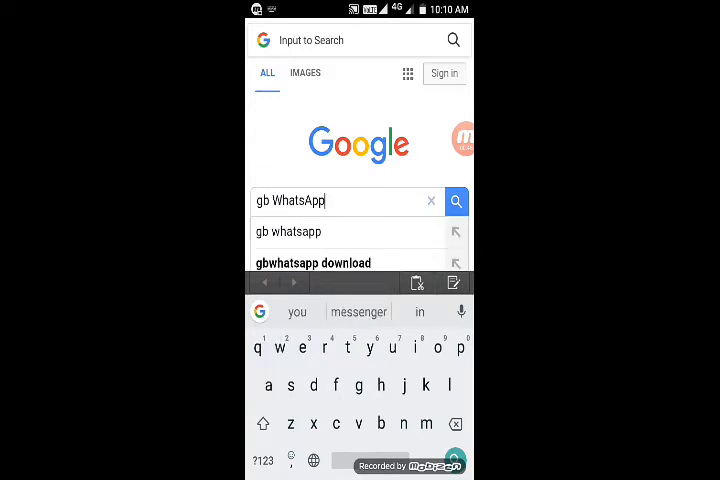
text(update)
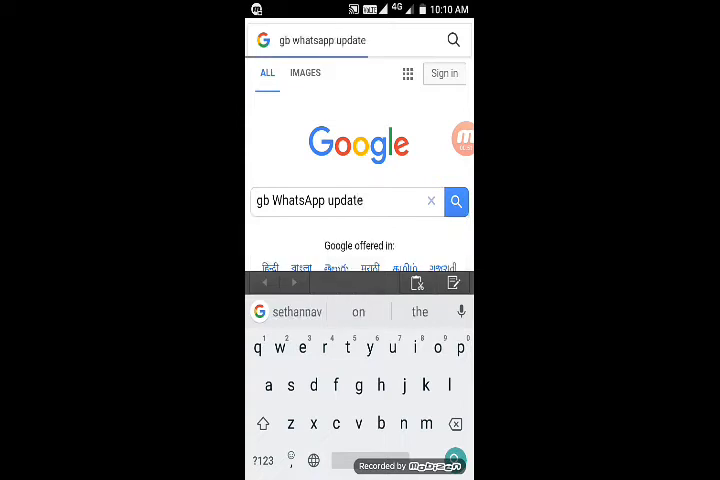
click(456, 200)
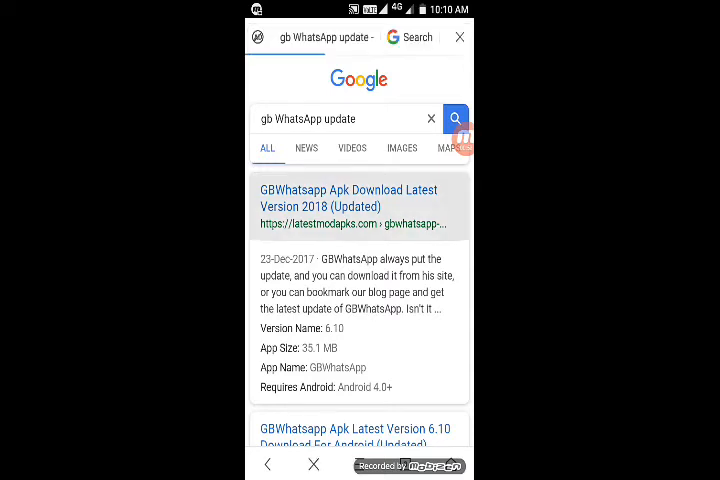
Follow the top GBWhatsApp result and scroll the article to its Download button for the 6.10 apk
click(350, 198)
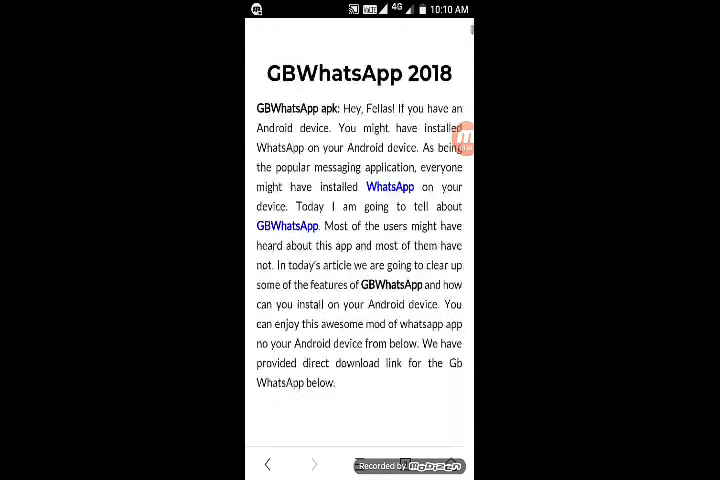
scroll(down, 3)
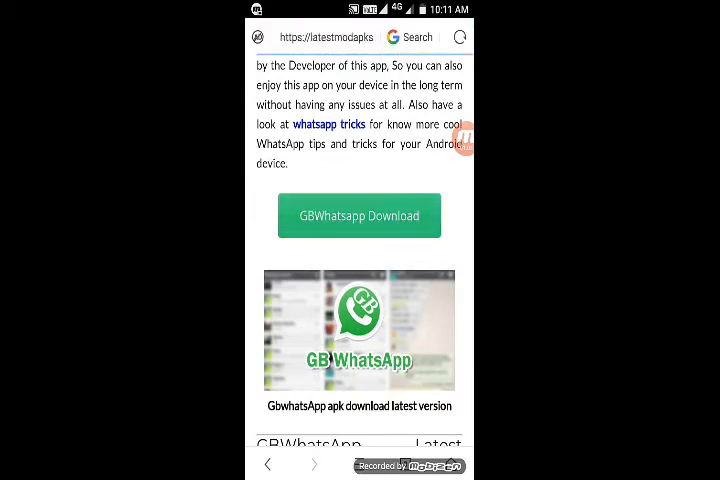
scroll(down, 3)
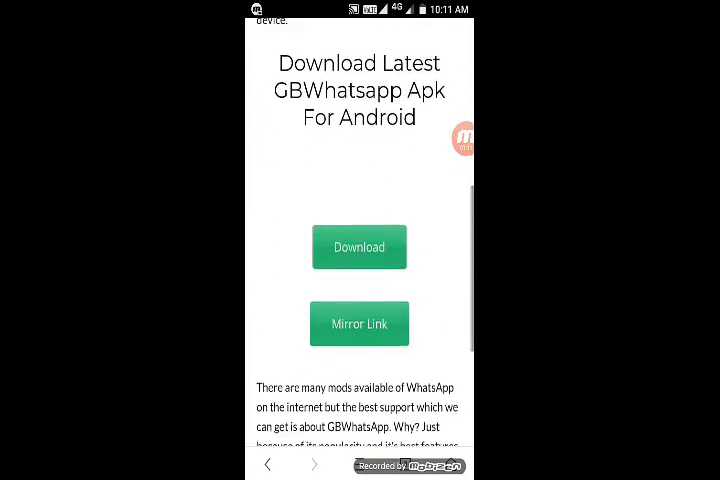
scroll(up, 3)
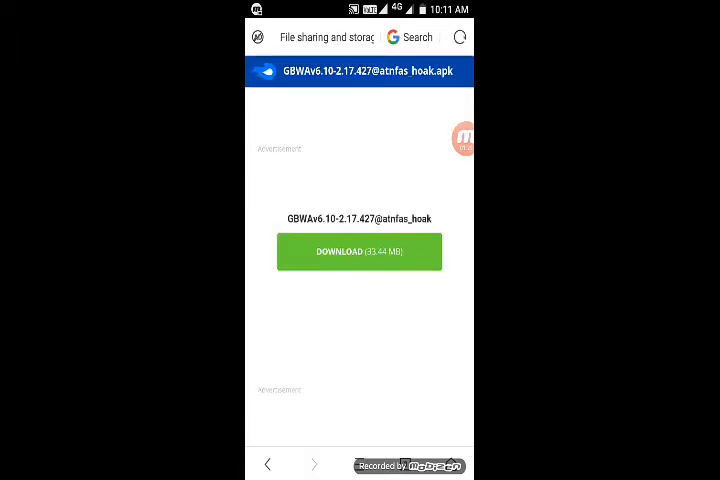
Start the GBWAv6.10 APK download and view it under Downloading in the downloads manager
click(360, 252)
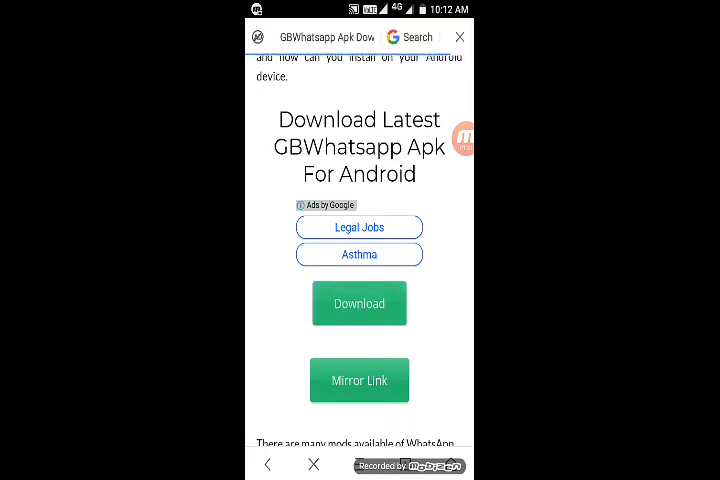
click(360, 304)
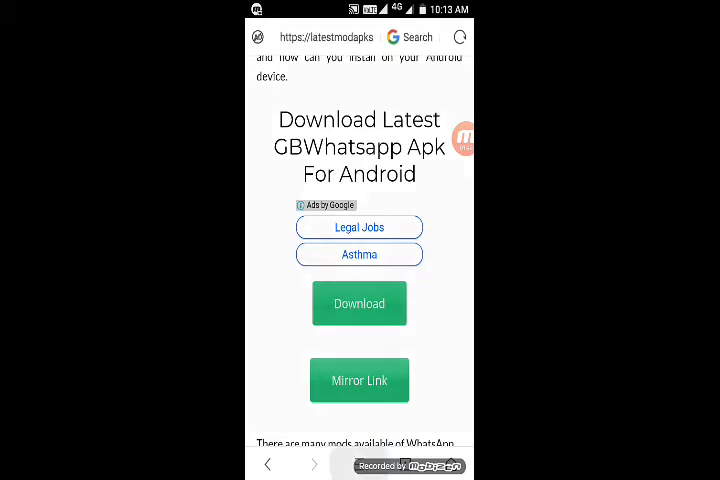
click(360, 304)
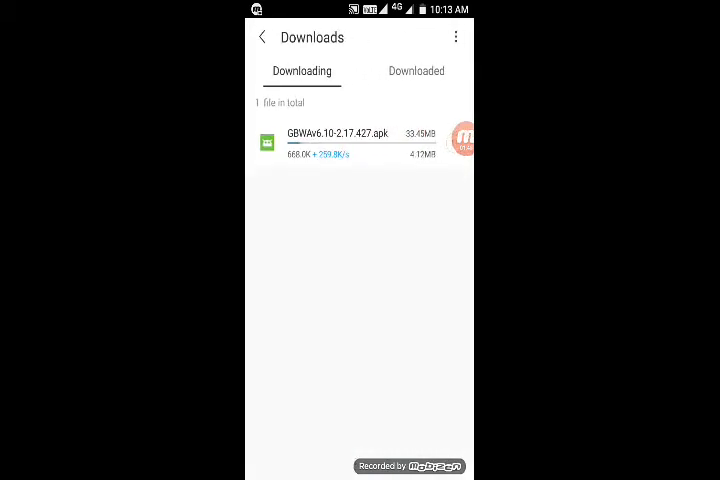